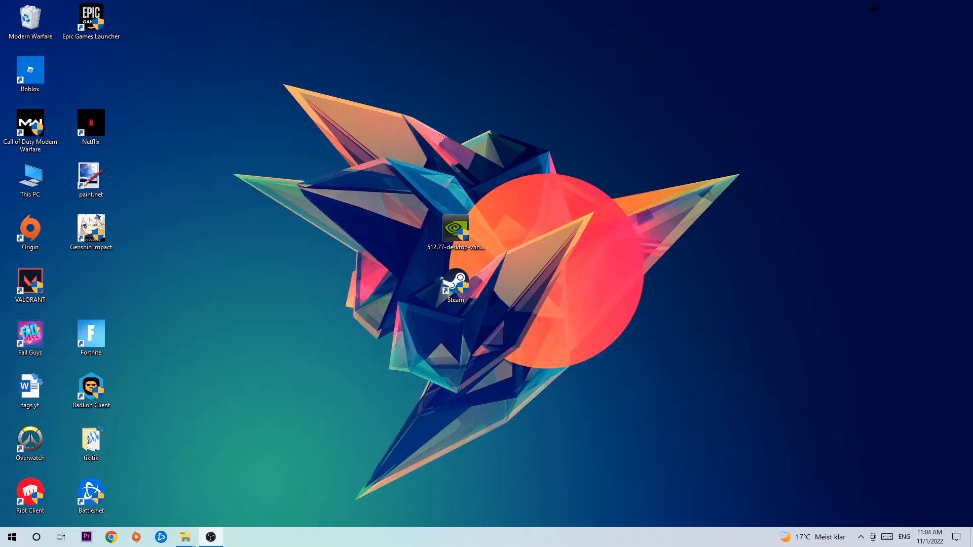
mouse_move(513, 87)
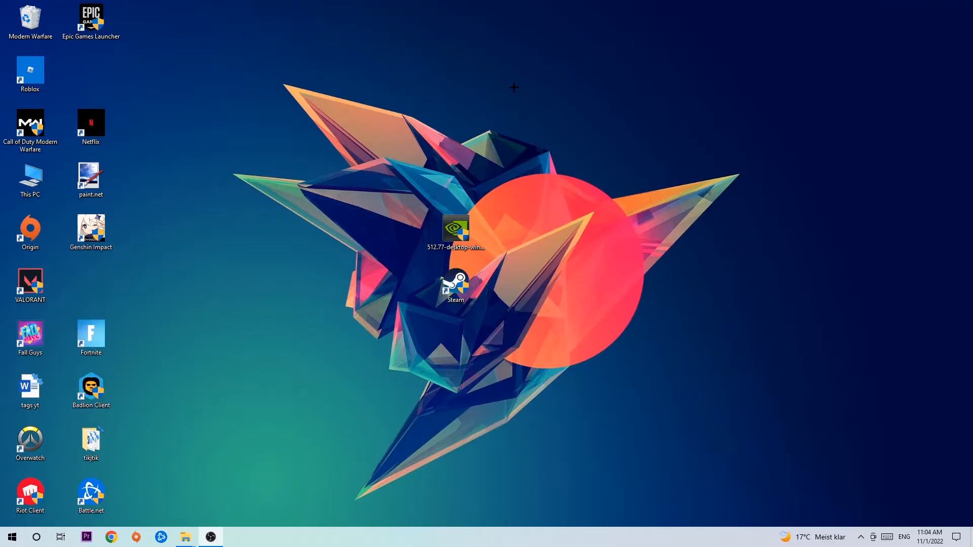
Bring up the taskbar's shortcut menu that offers Task Manager.
left_click(455, 285)
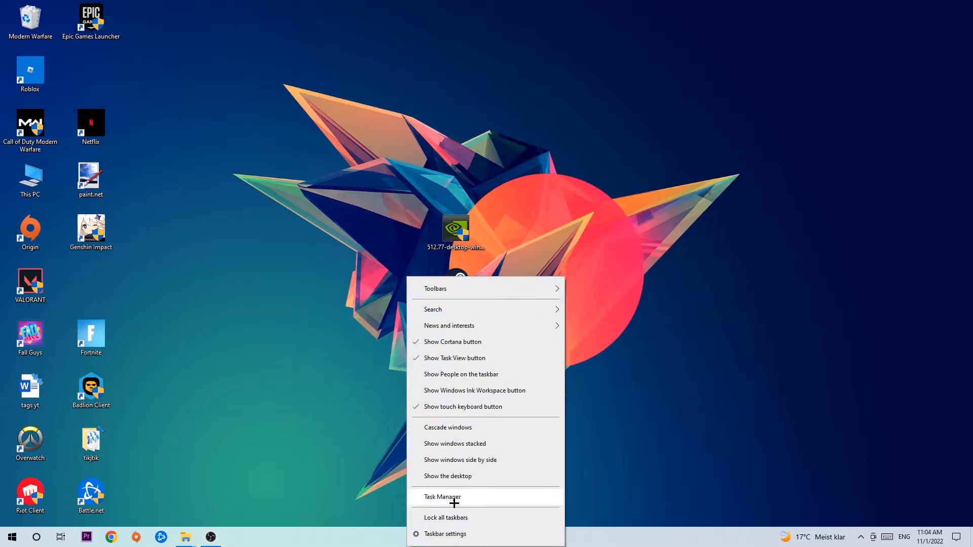
Launch Task Manager and maximize it to see the full process list.
left_click(442, 496)
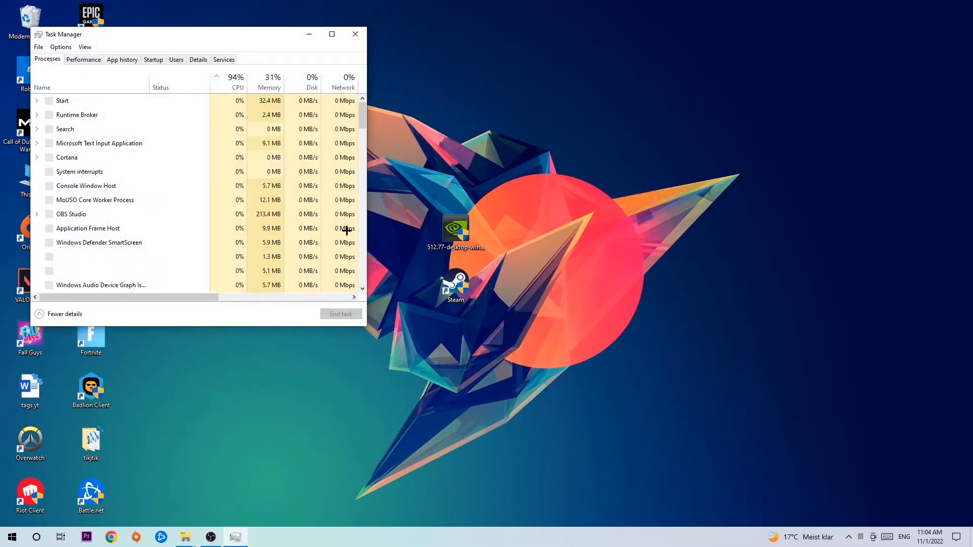
left_click(331, 34)
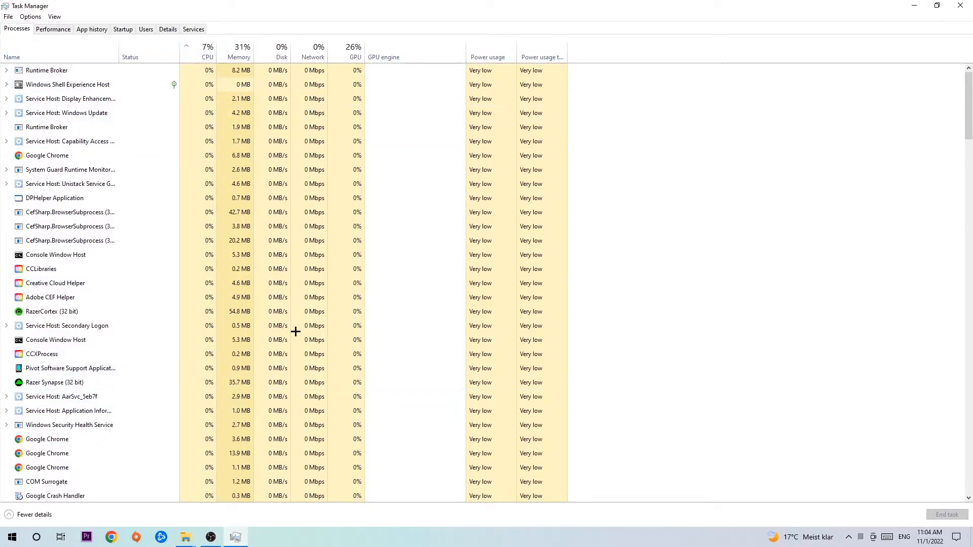
Select DPHelper Application, then show the options for a Console Window Host process.
left_click(54, 198)
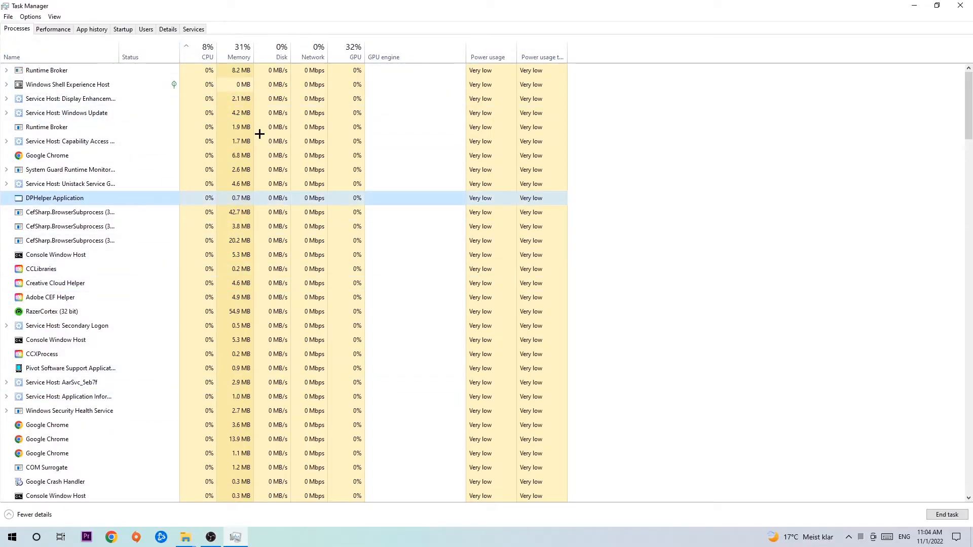
left_click(41, 269)
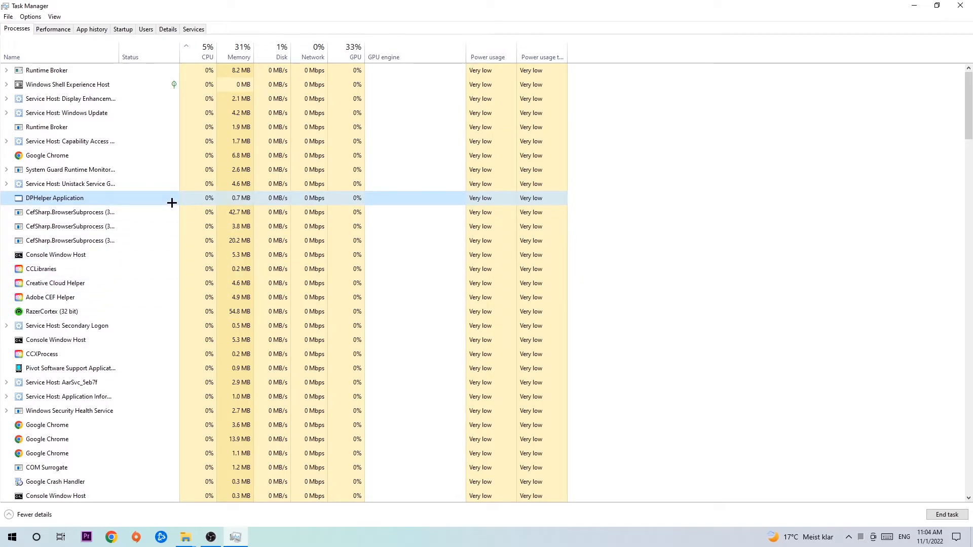
right_click(55, 254)
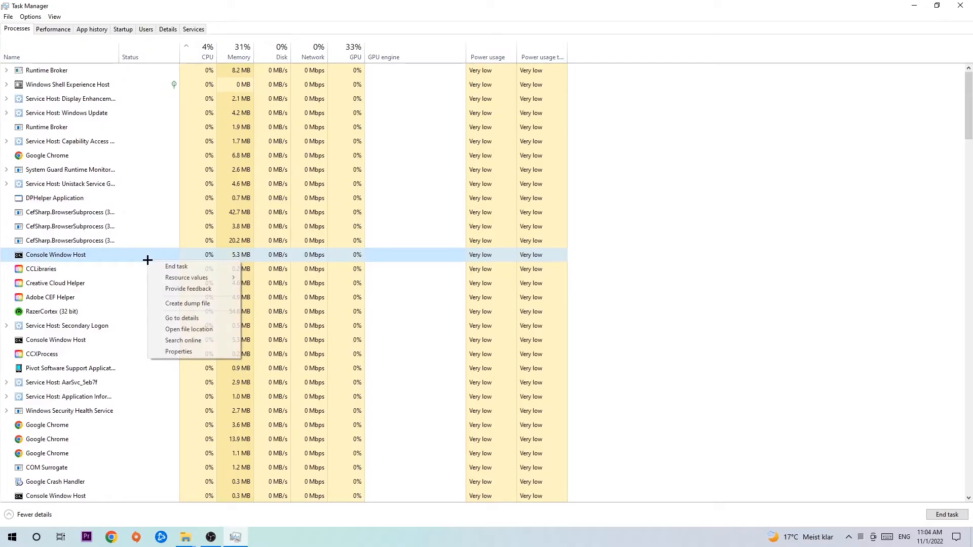
mouse_move(176, 266)
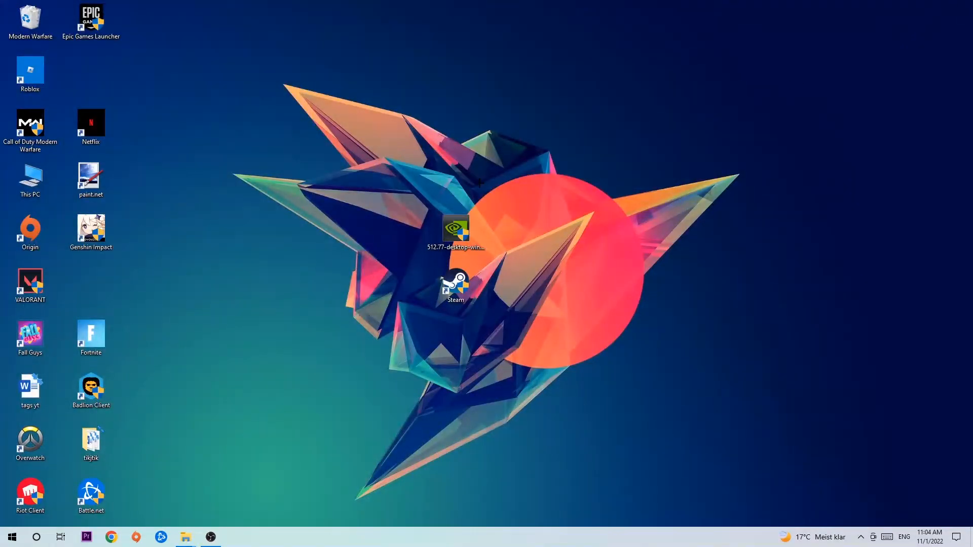
Drag the Steam shortcut around the desktop and drop it near the top.
left_click_drag(455, 285, 583, 288)
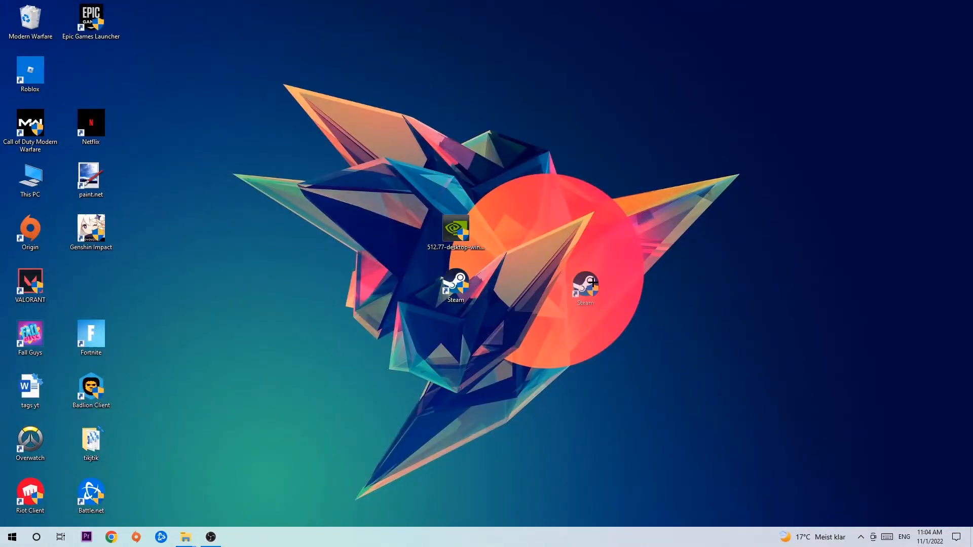
left_click_drag(455, 288, 394, 128)
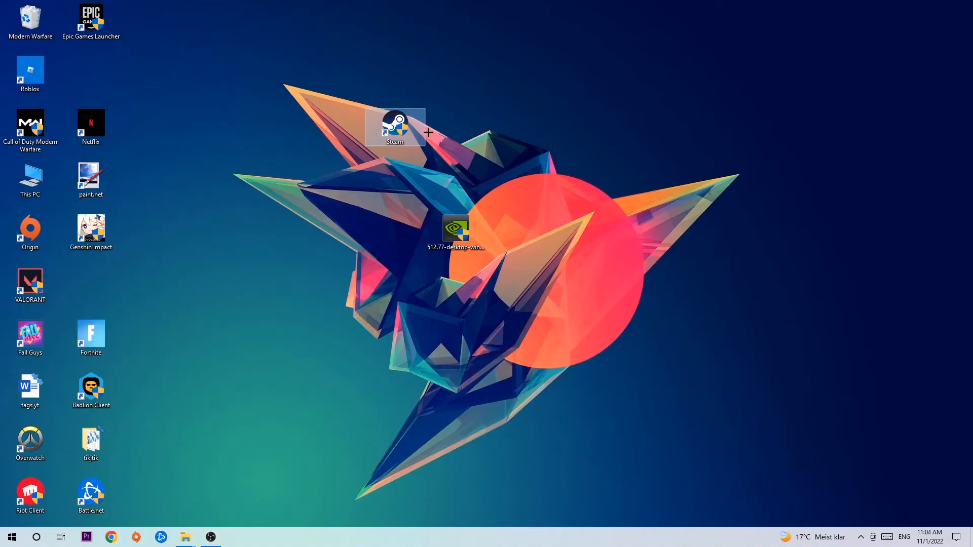
left_click_drag(395, 127, 576, 127)
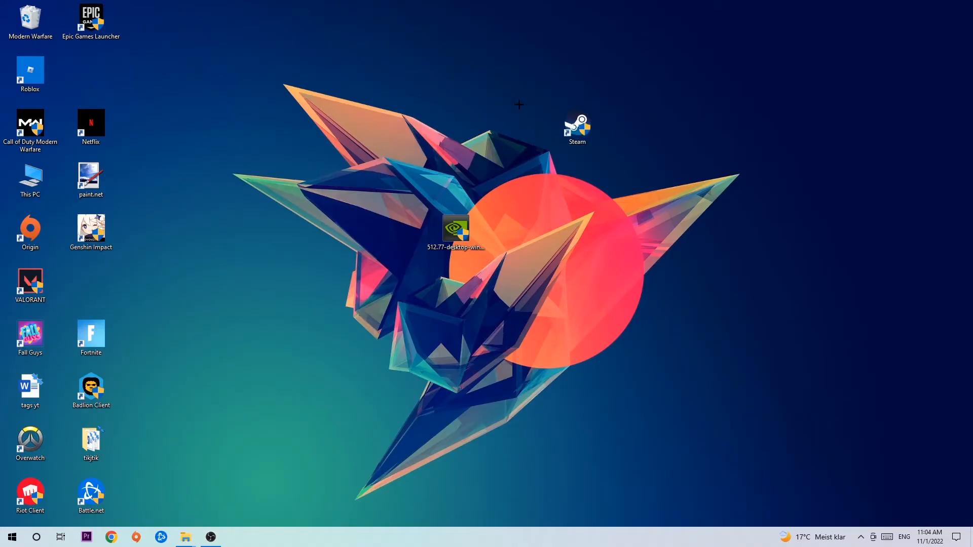
left_click_drag(575, 127, 334, 127)
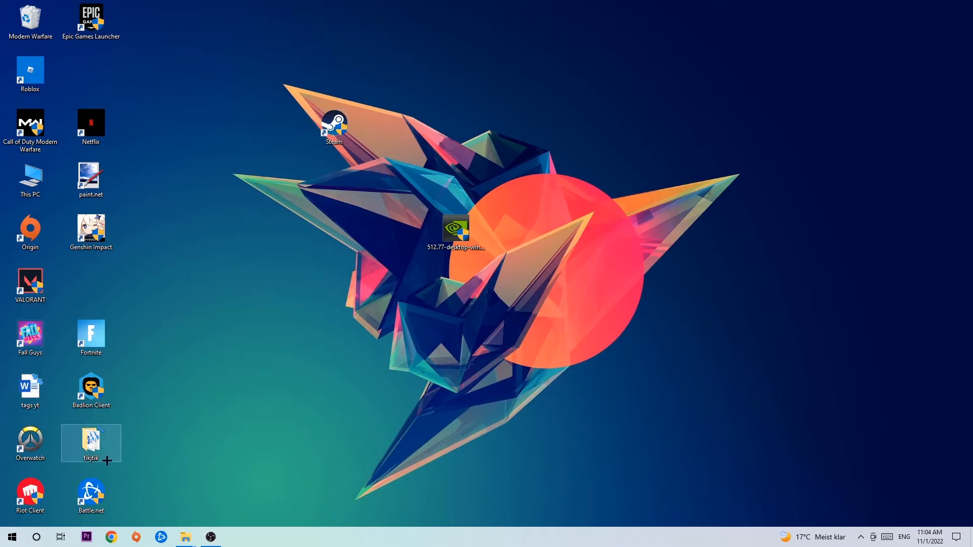
left_click(11, 536)
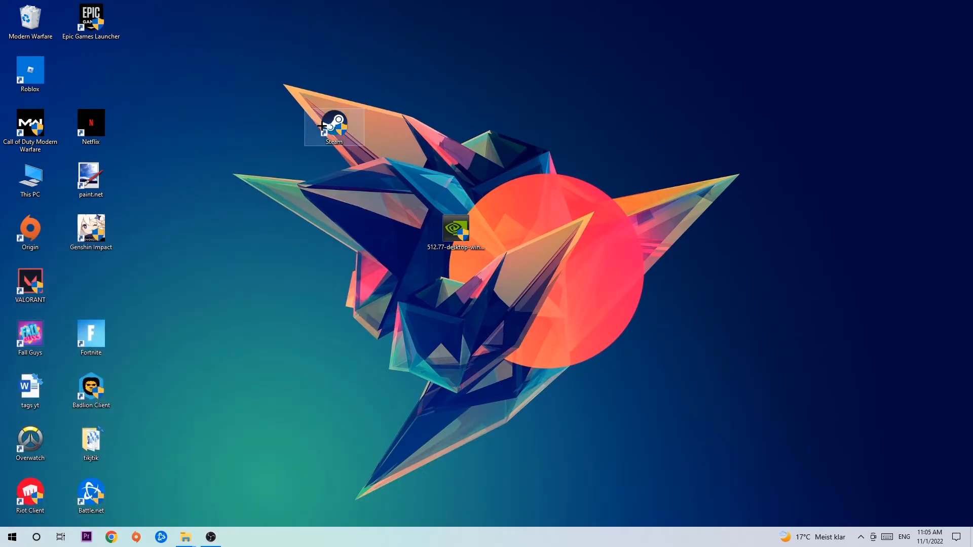
In Steam's Properties, enable Windows 8 compatibility mode and Run as administrator, then confirm with OK.
right_click(577, 128)
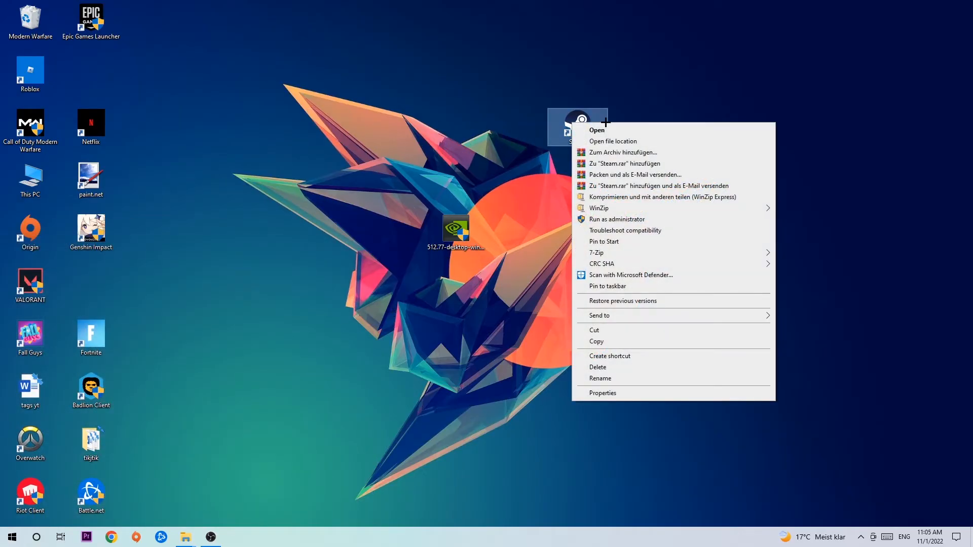
mouse_move(633, 331)
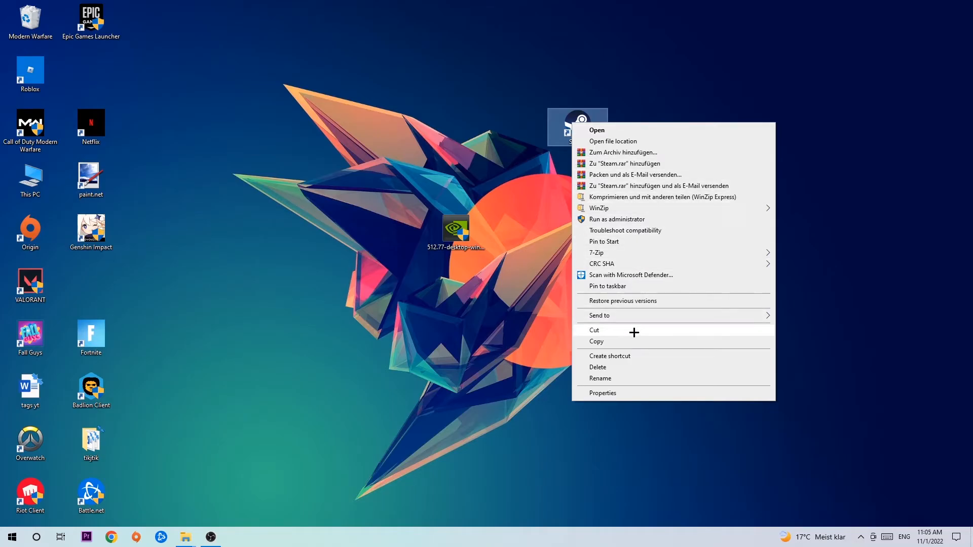
left_click(601, 393)
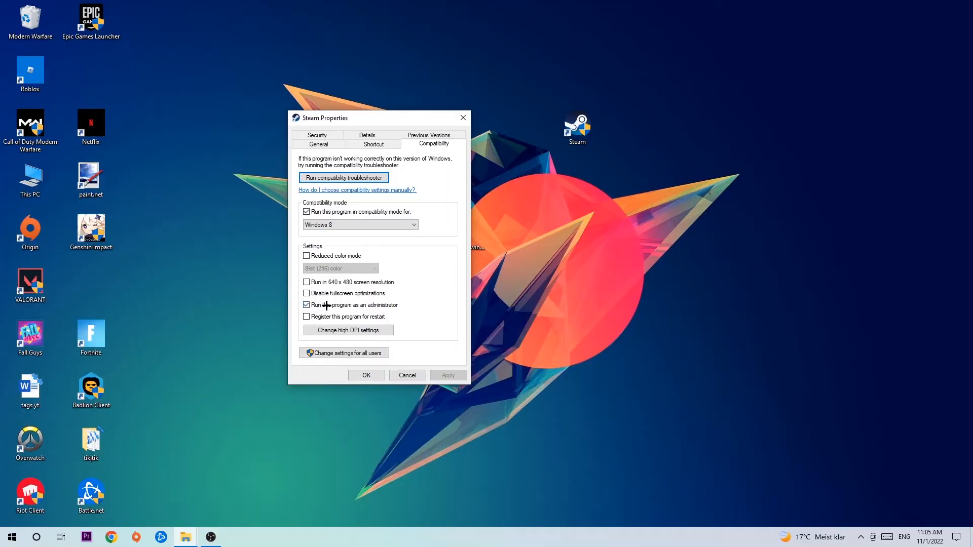
left_click(306, 304)
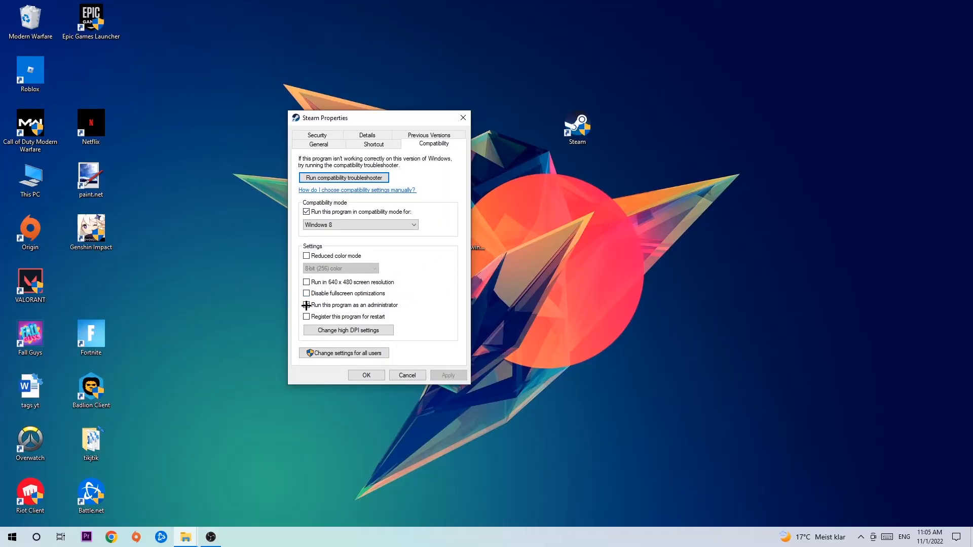
left_click(305, 304)
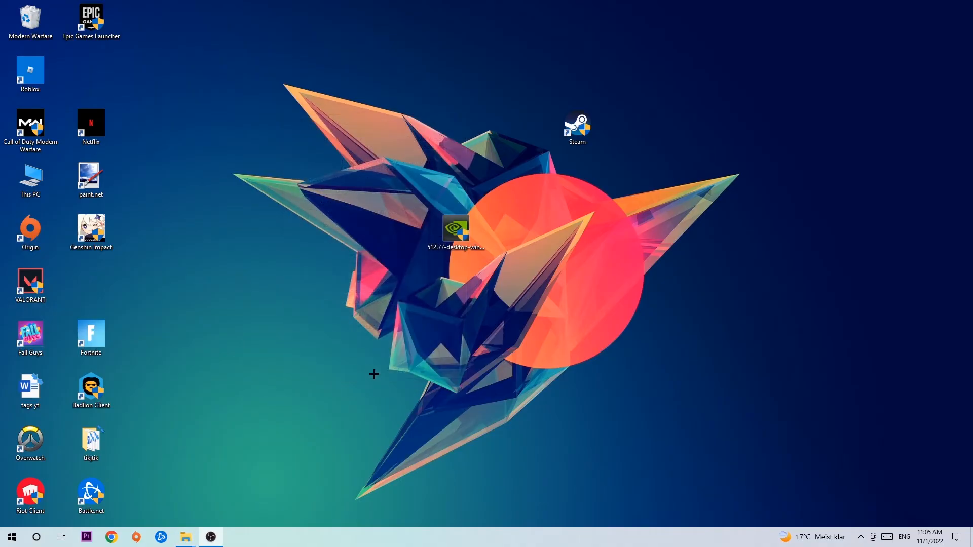
mouse_move(527, 254)
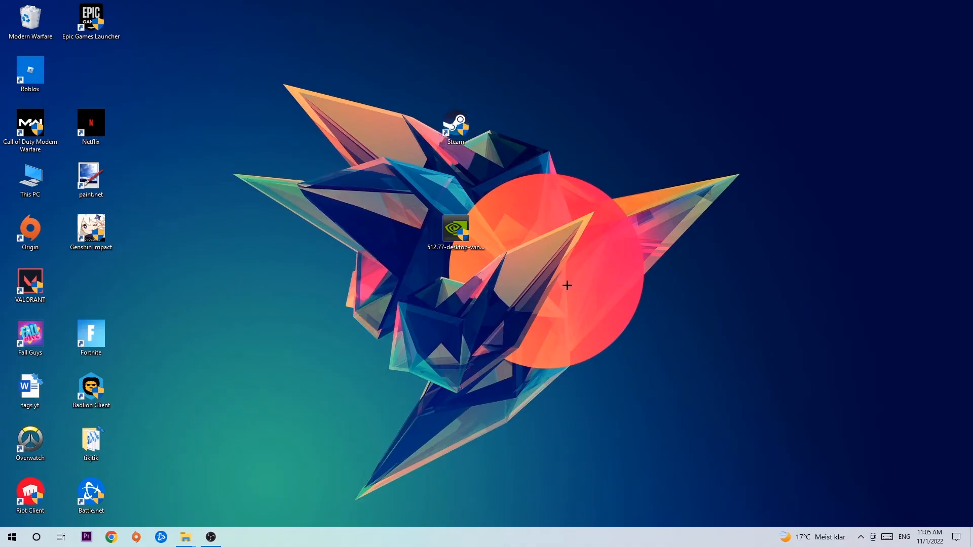
mouse_move(569, 286)
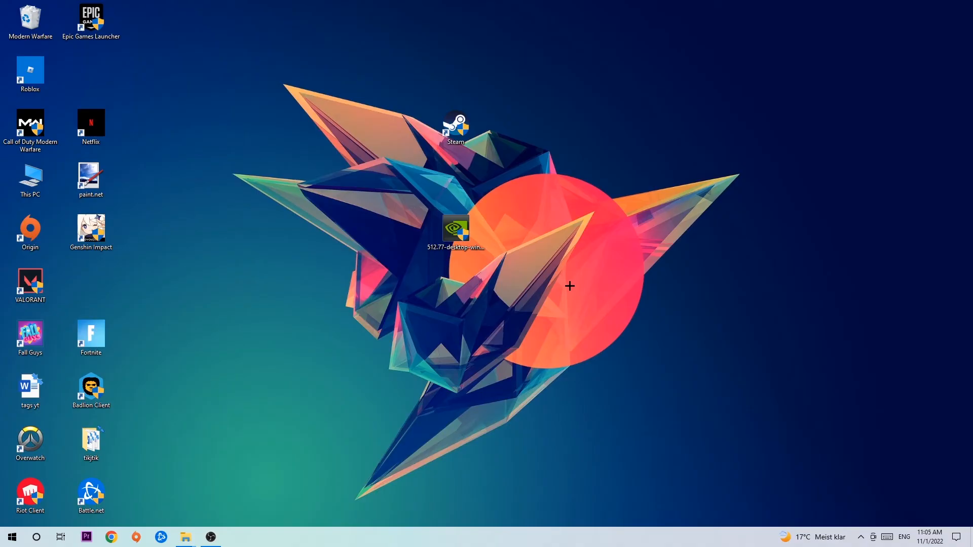
mouse_move(568, 270)
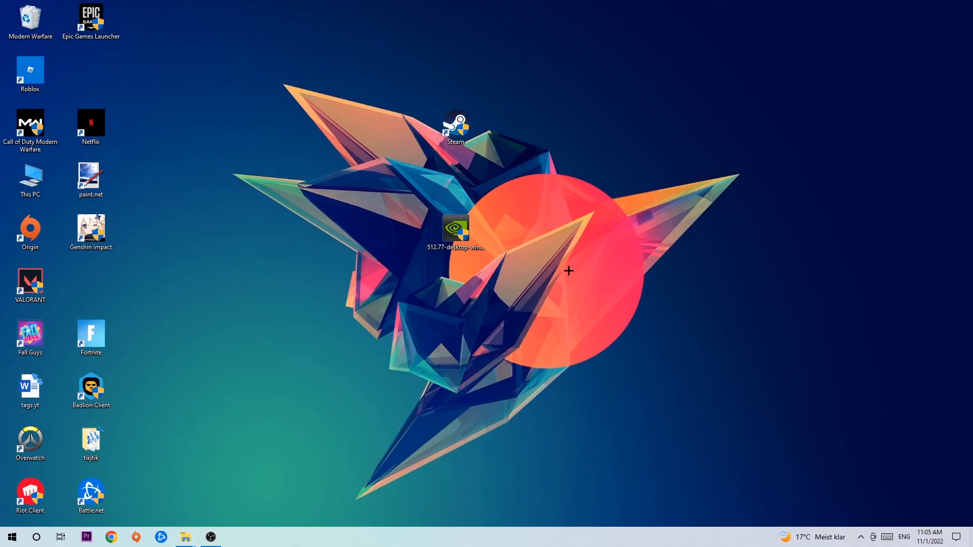